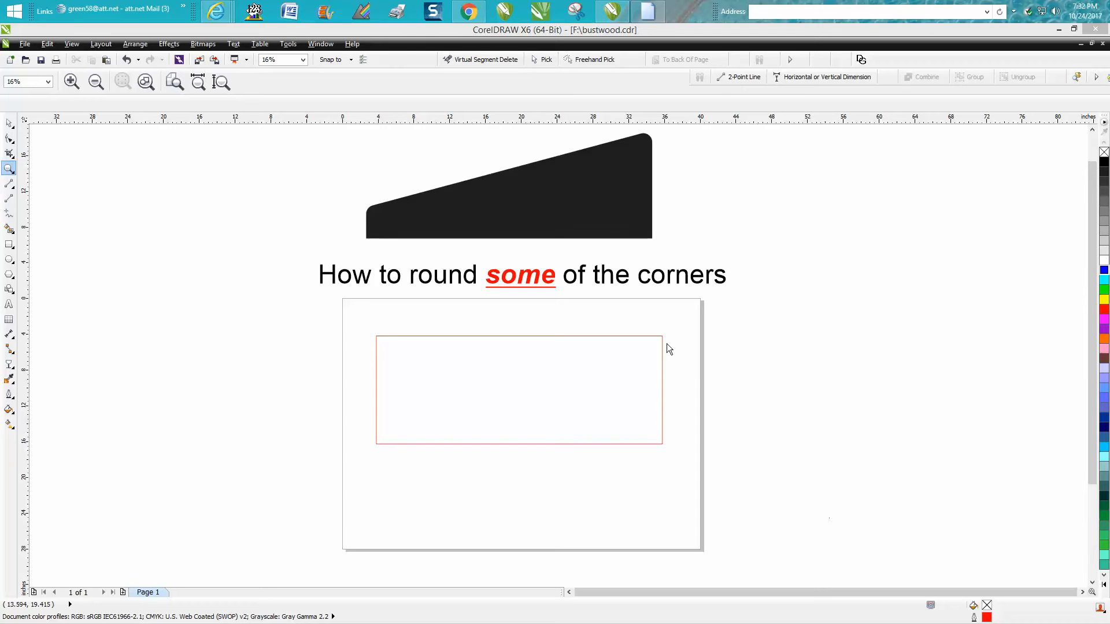
pyautogui.moveTo(368, 239)
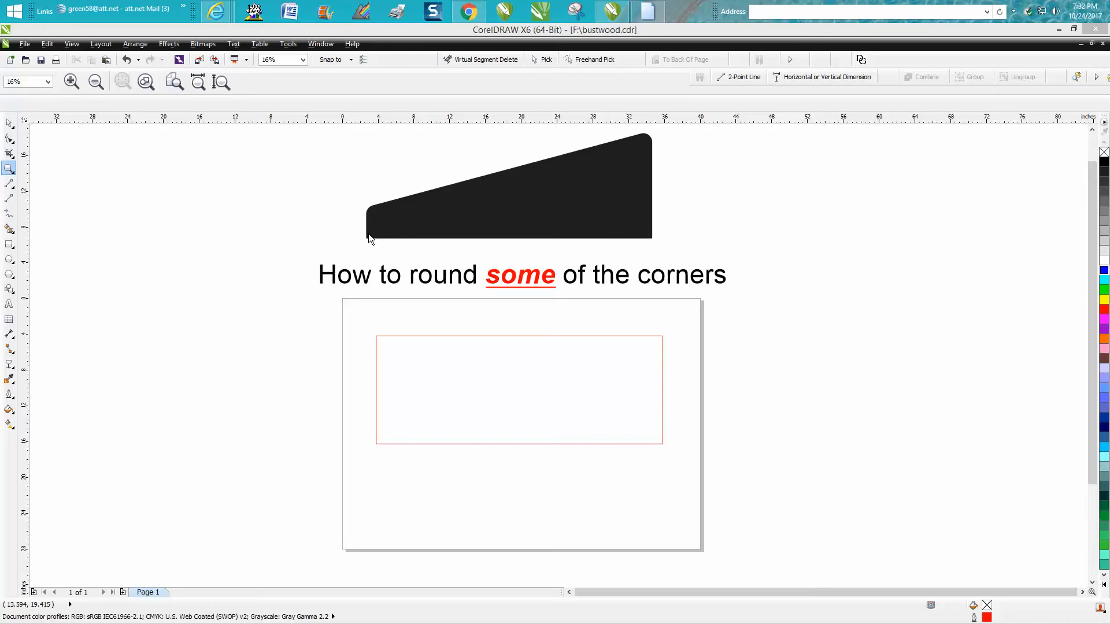
pyautogui.moveTo(397, 200)
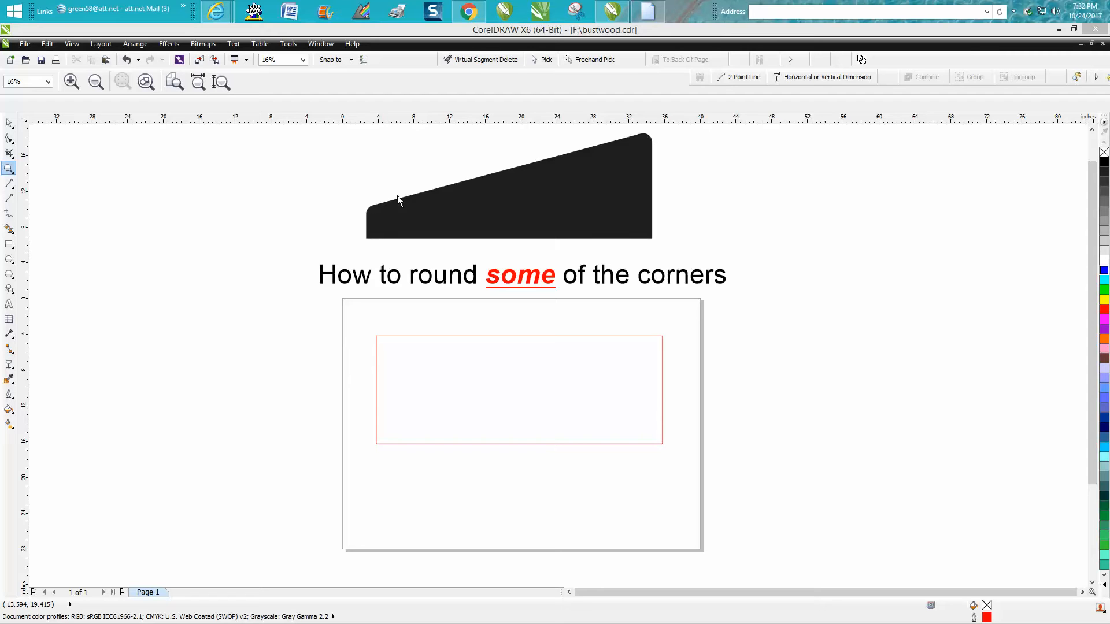
pyautogui.moveTo(417, 190)
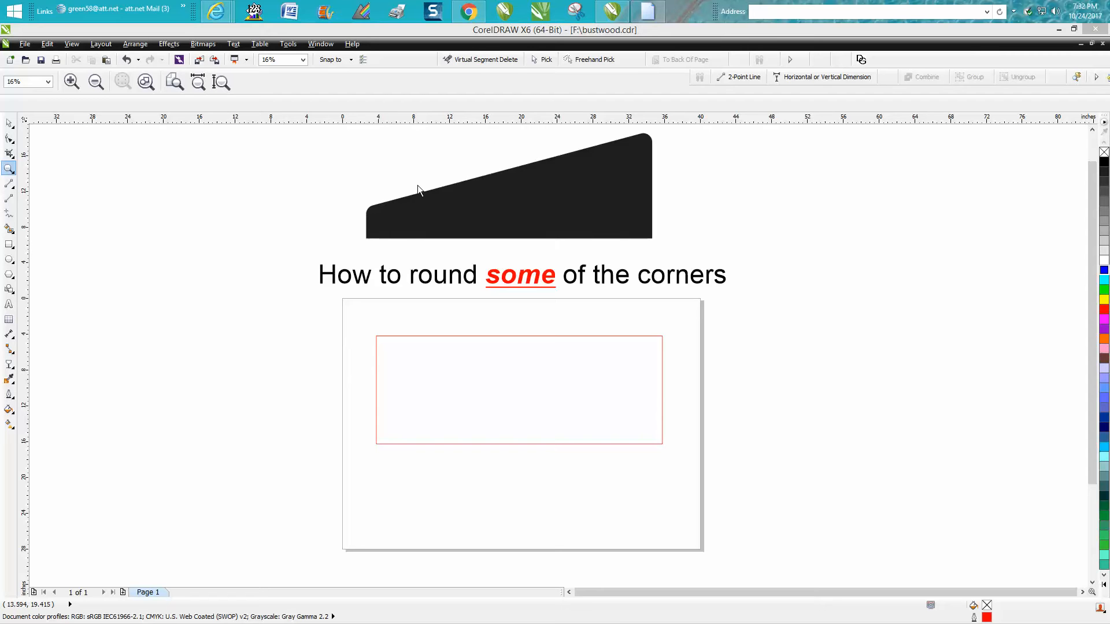
pyautogui.moveTo(650, 180)
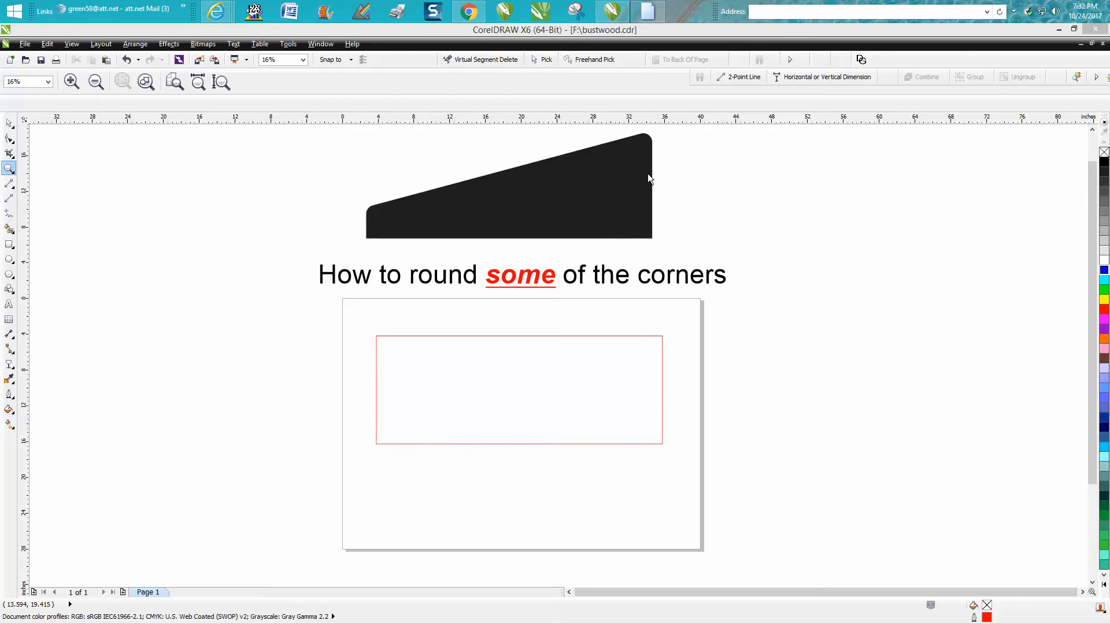
pyautogui.moveTo(650, 153)
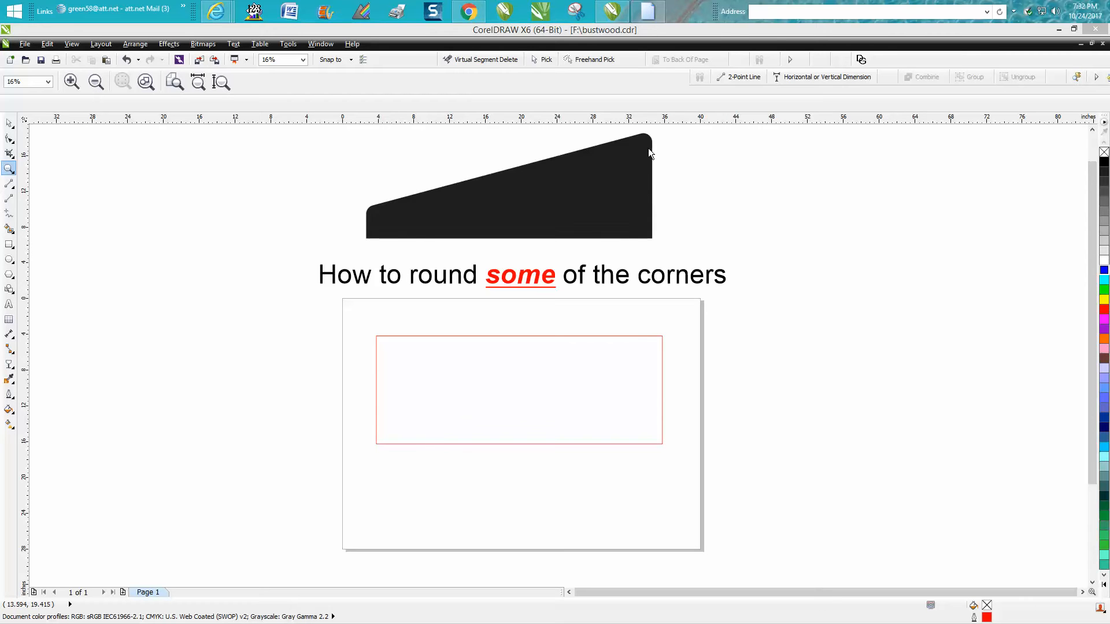
pyautogui.moveTo(379, 121)
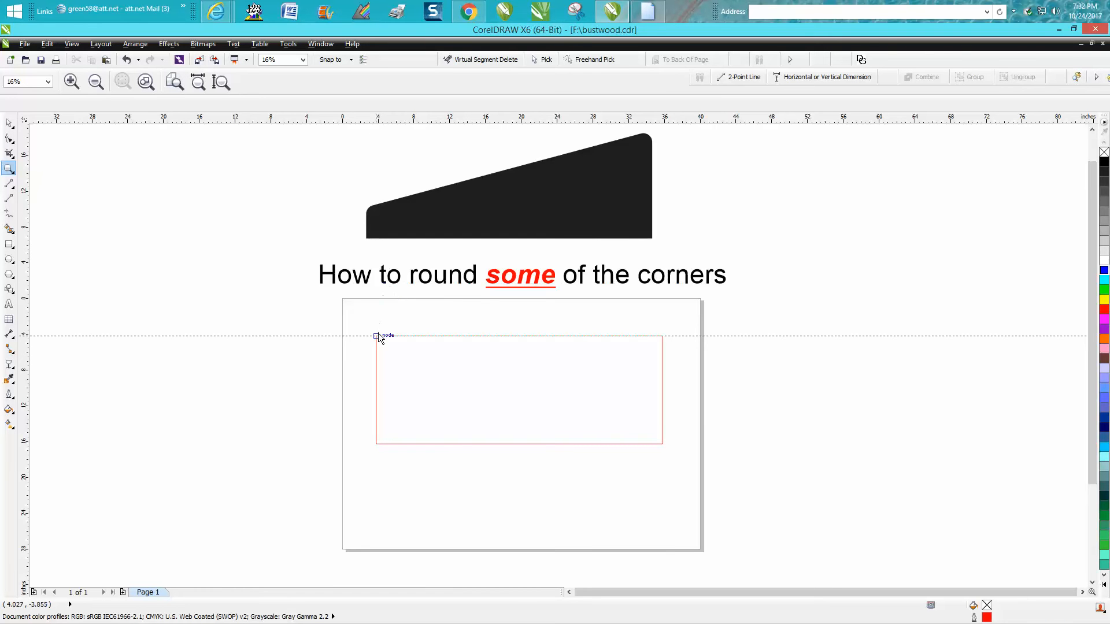
# - Confirm Snap to Guidelines and rotate the guideline to 15° about the rectangle's top-right corner
pyautogui.click(71, 44)
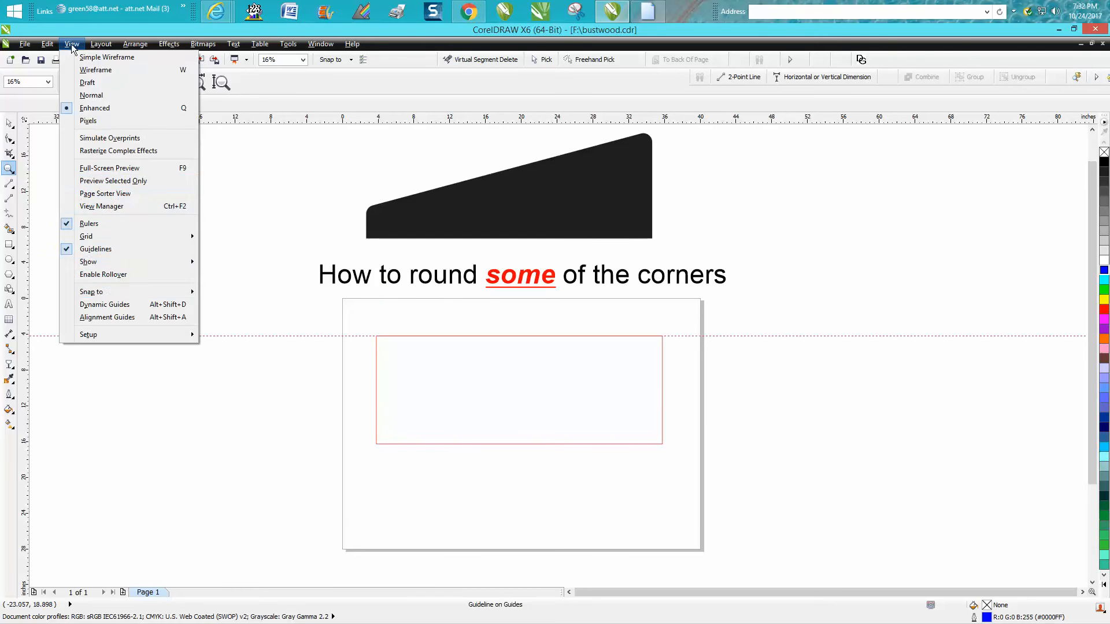
pyautogui.moveTo(91, 292)
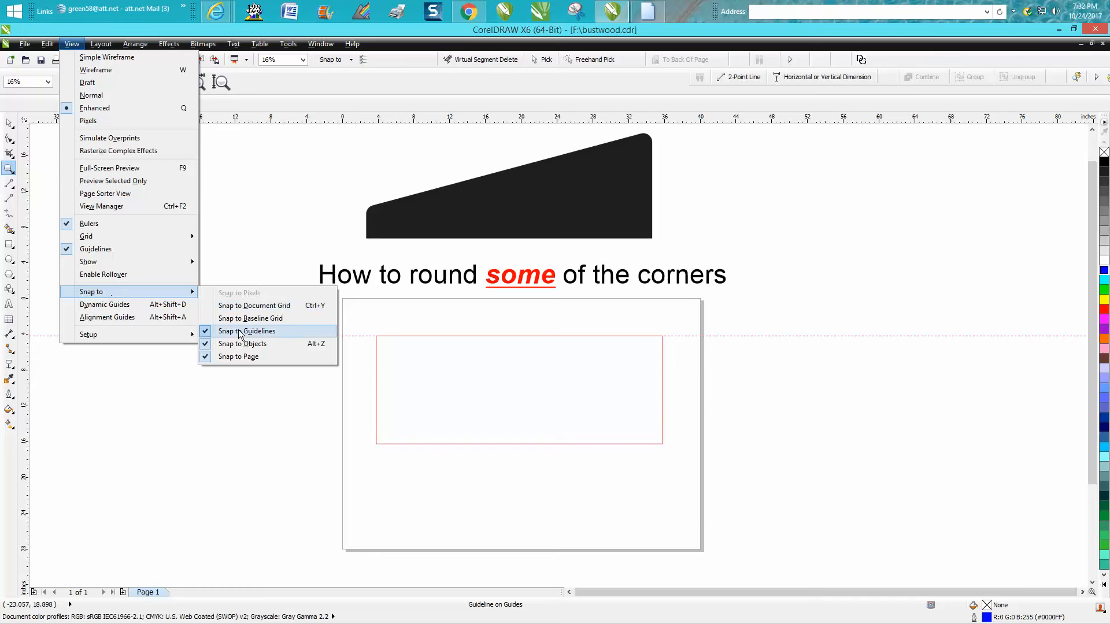
pyautogui.moveTo(283, 357)
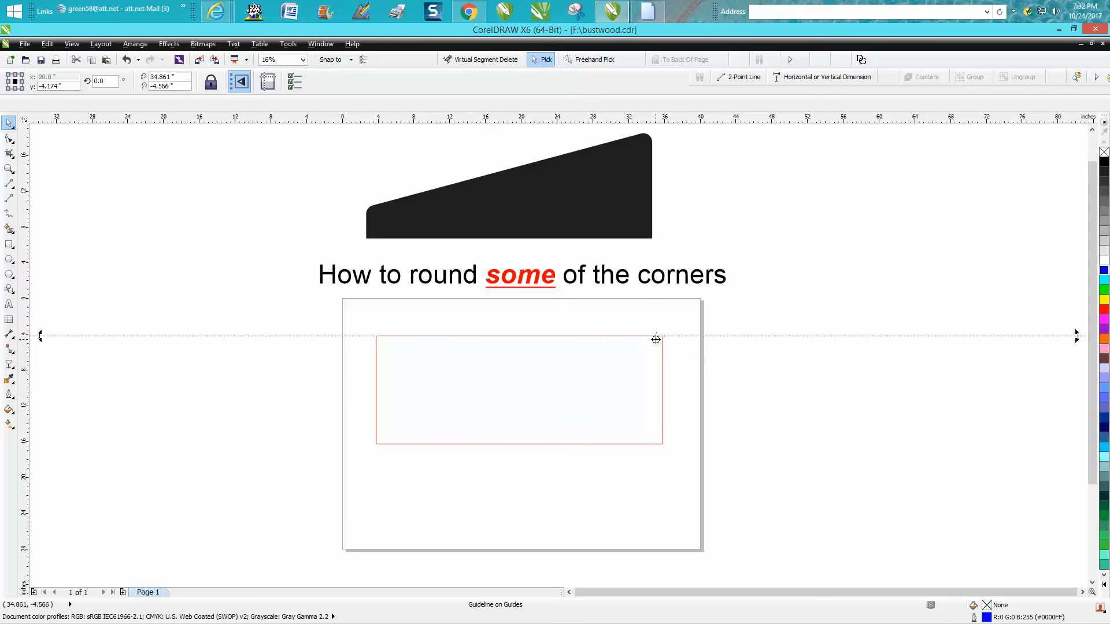
pyautogui.moveTo(833, 432)
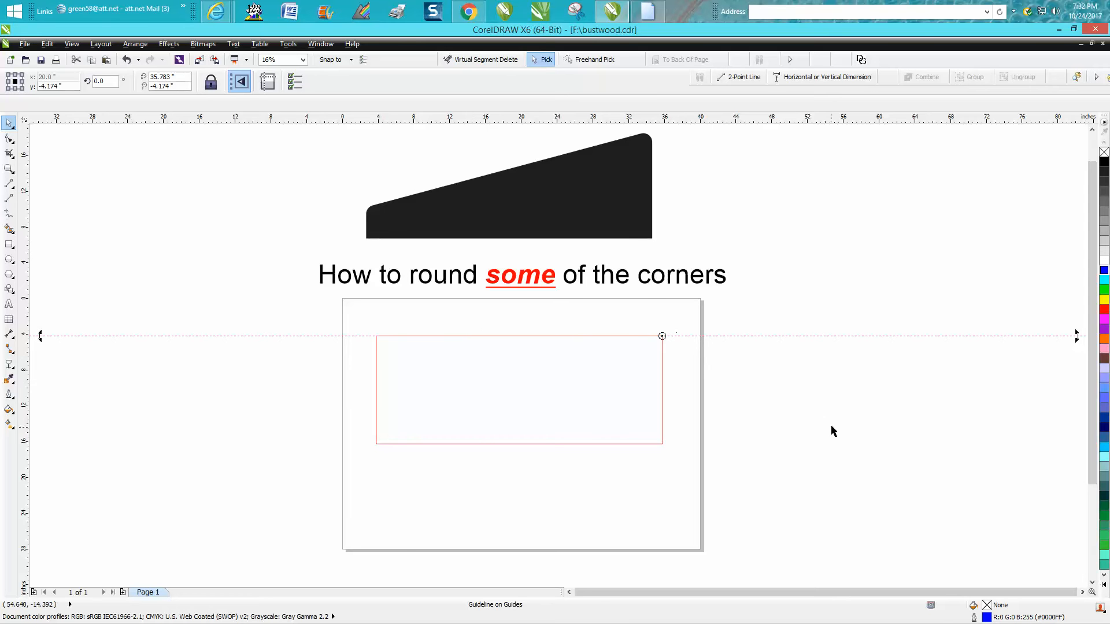
pyautogui.click(102, 81)
pyautogui.write('15')
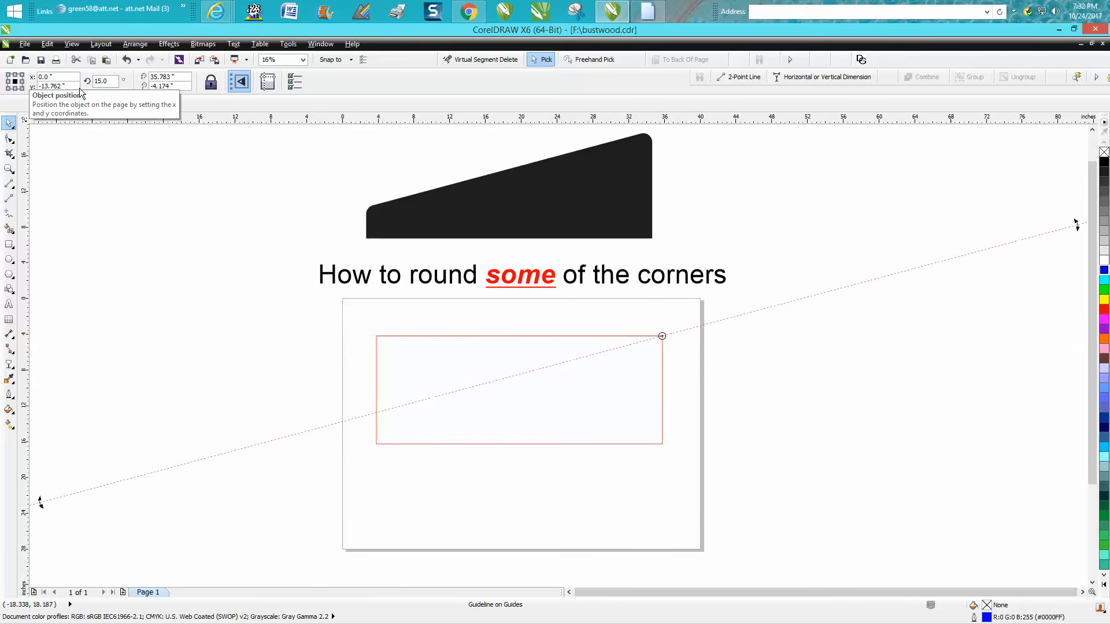
pyautogui.click(11, 182)
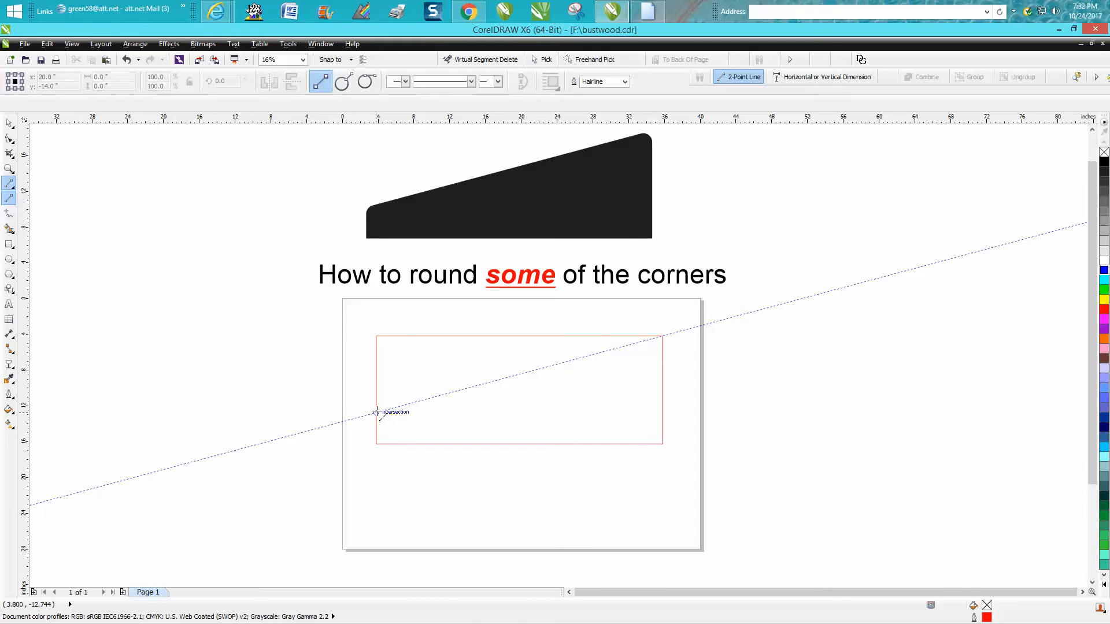
# - Draw the sloped line along the guideline to the top-right corner, closing and filling the part black
pyautogui.moveTo(379, 413); pyautogui.dragTo(657, 342)
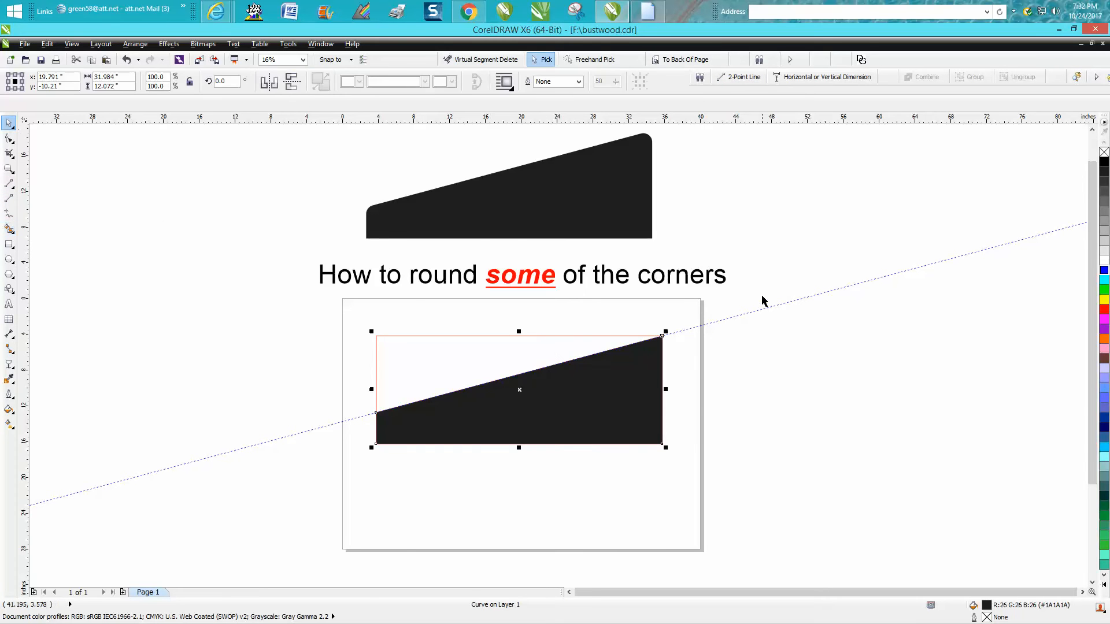
pyautogui.click(763, 304)
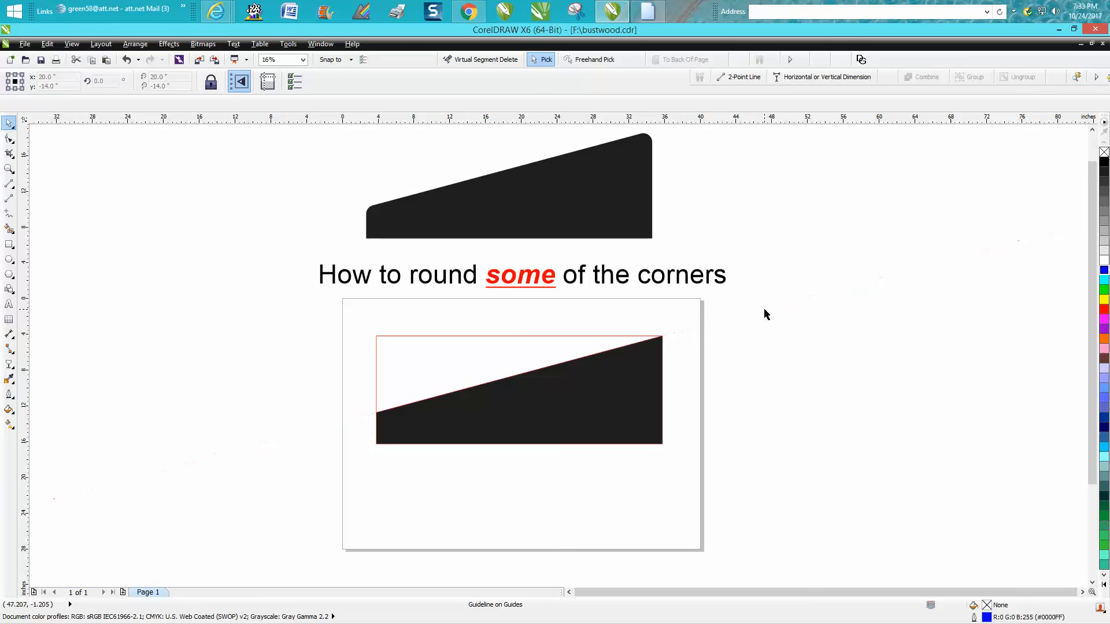
# - Select and zoom to the rectangle, then try a corner radius on it from the property bar
pyautogui.click(519, 390)
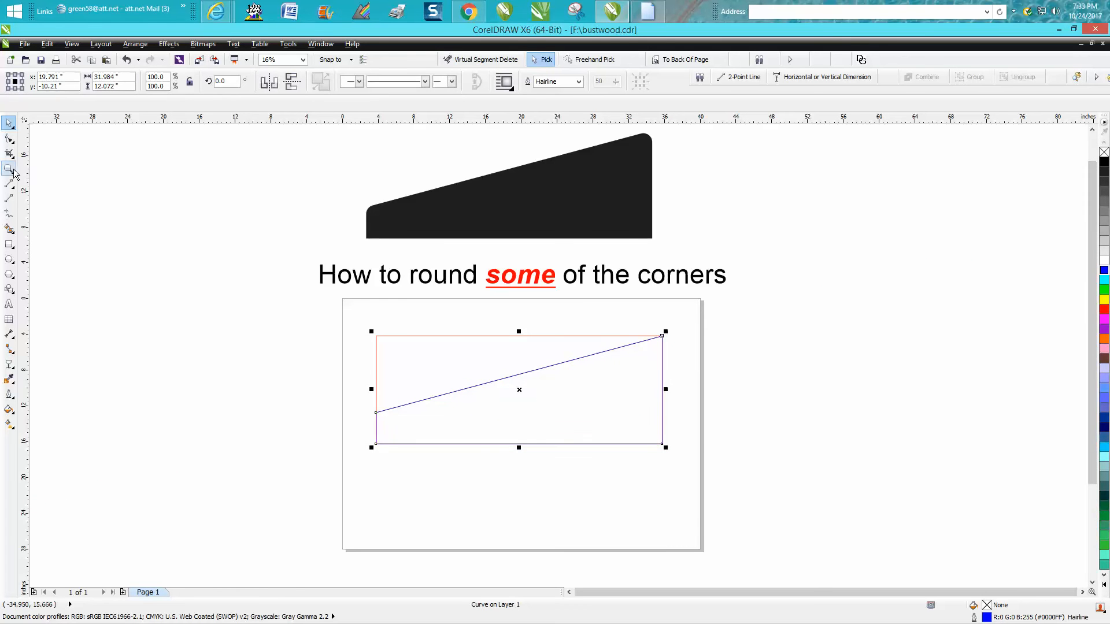
pyautogui.click(10, 169)
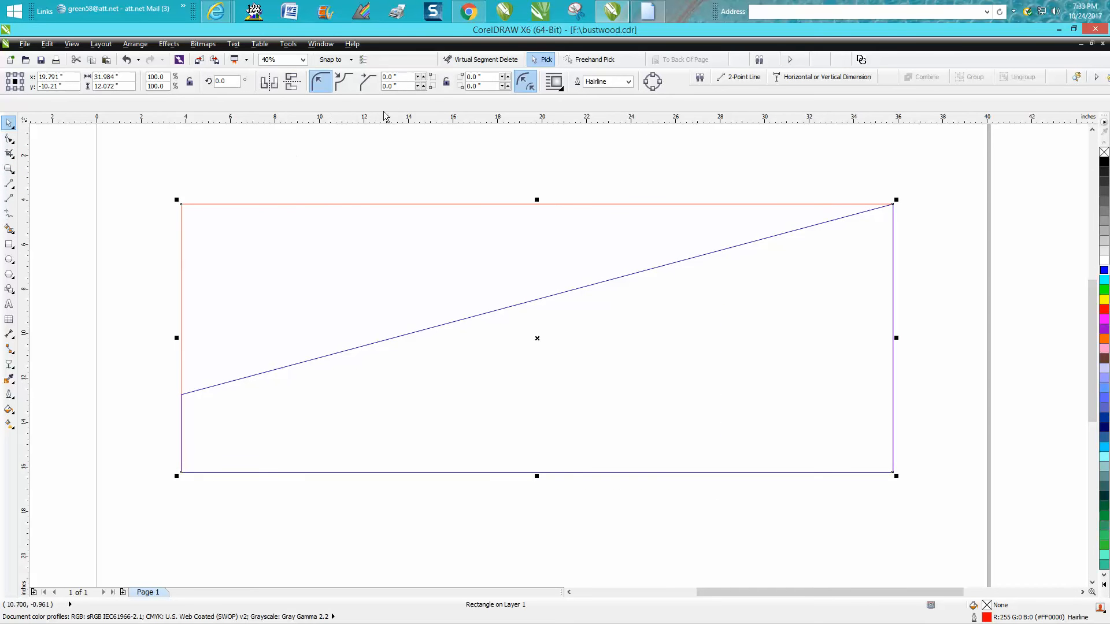
pyautogui.moveTo(445, 81)
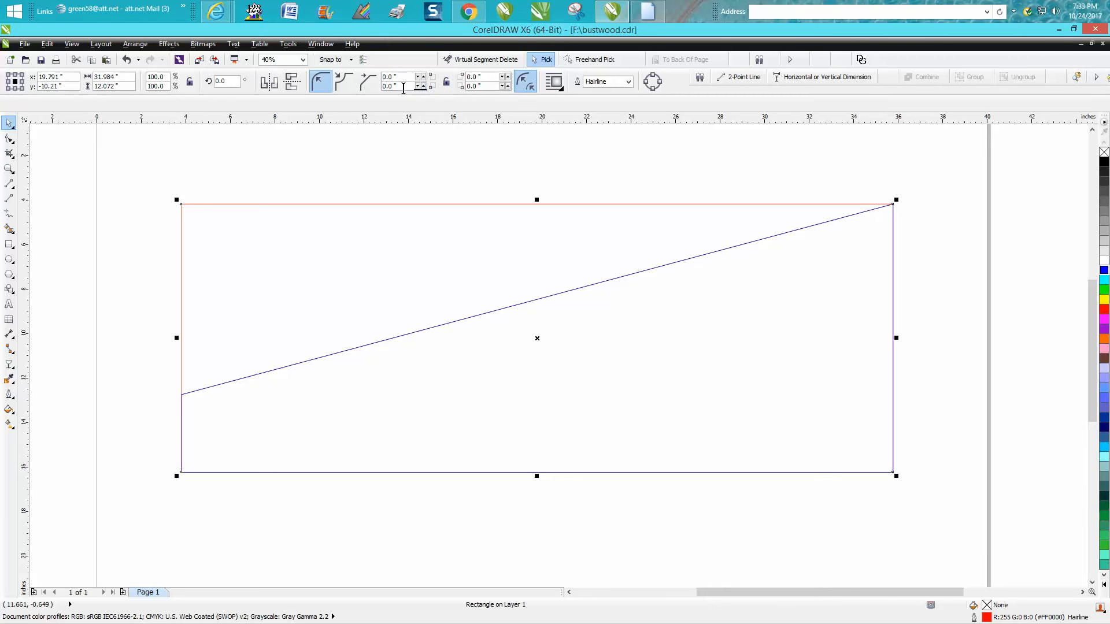
pyautogui.click(400, 87)
pyautogui.write('25')
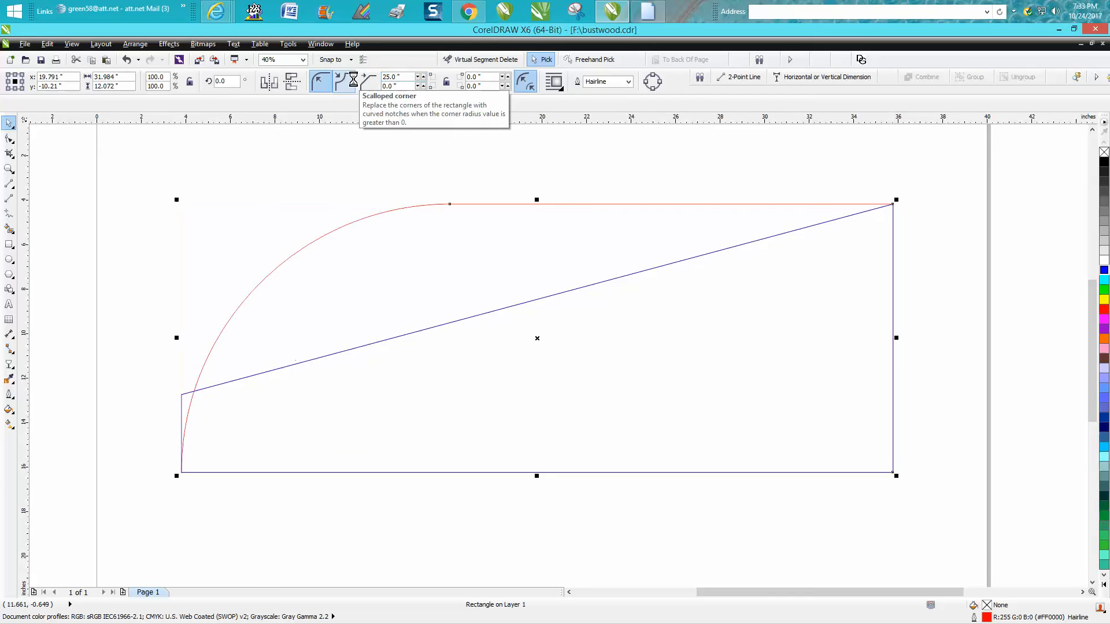
pyautogui.moveTo(417, 134)
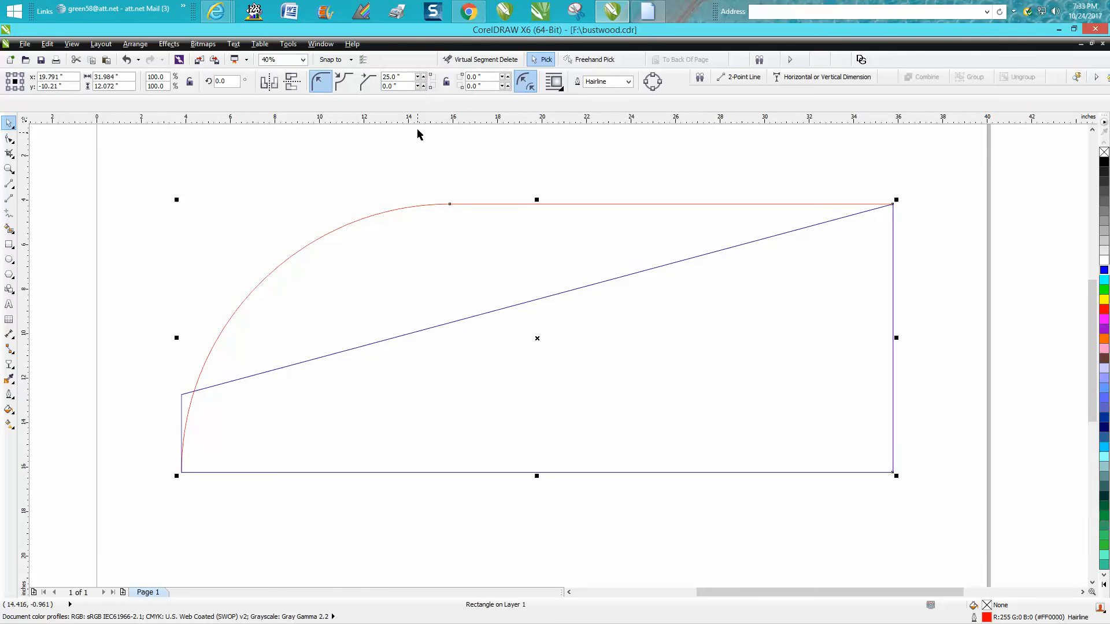
pyautogui.moveTo(366, 81)
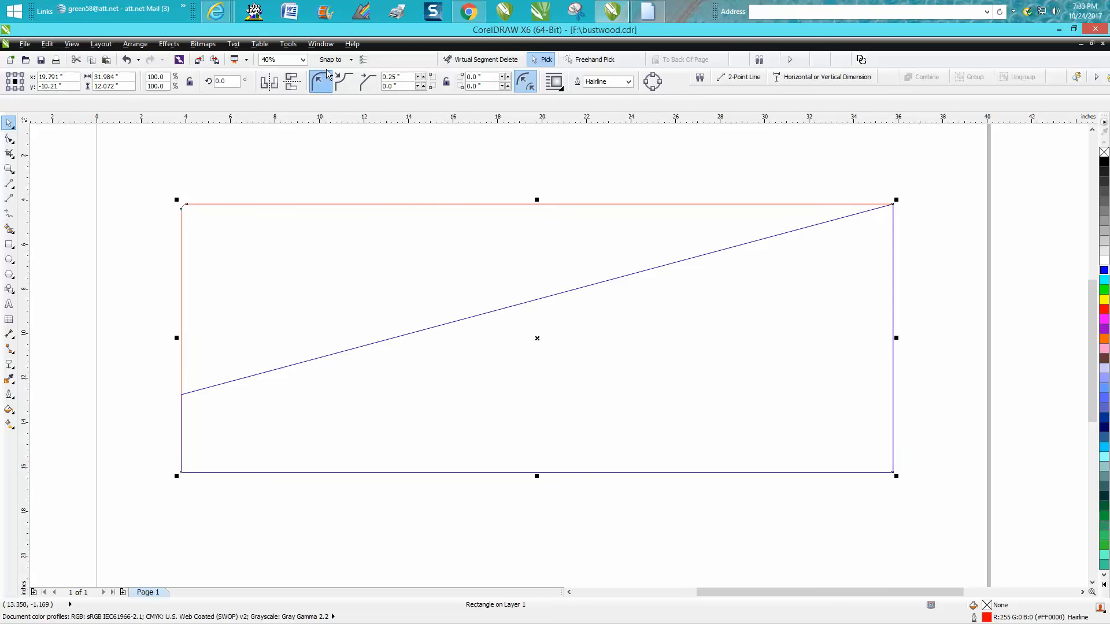
# - Reset the rectangle's corner radius to 0 and select the sloped shape for editing
pyautogui.click(399, 77)
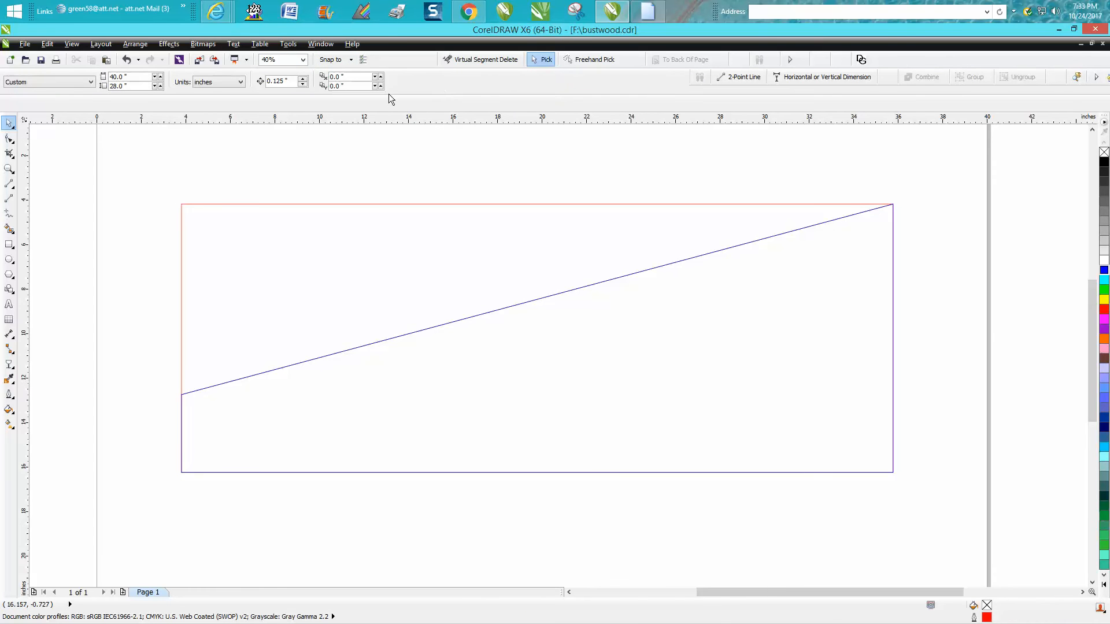
pyautogui.click(396, 203)
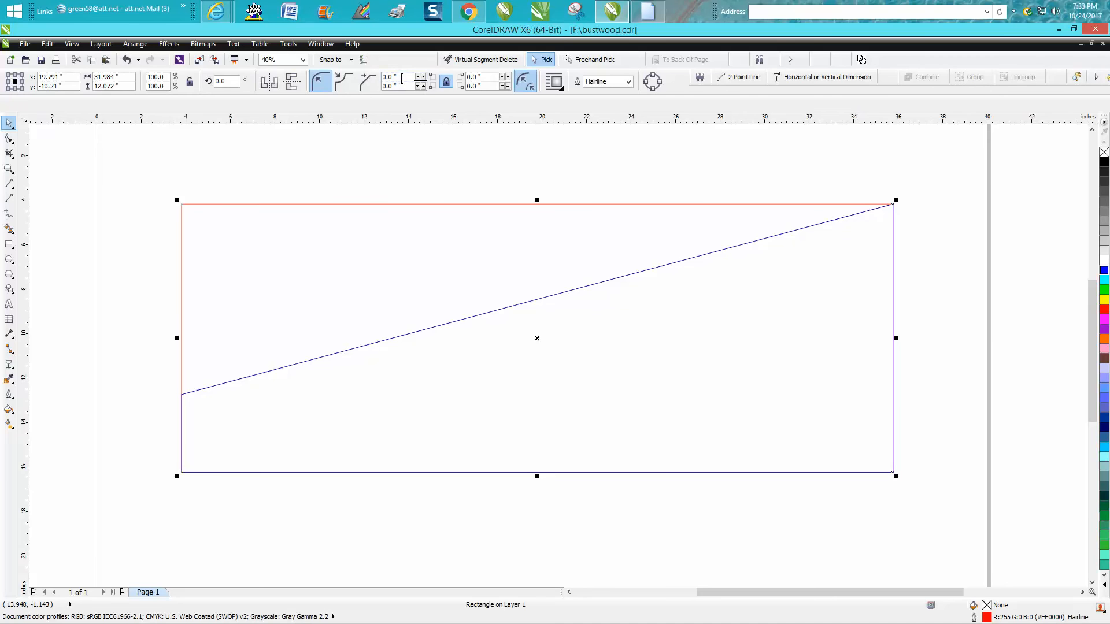
pyautogui.moveTo(365, 80)
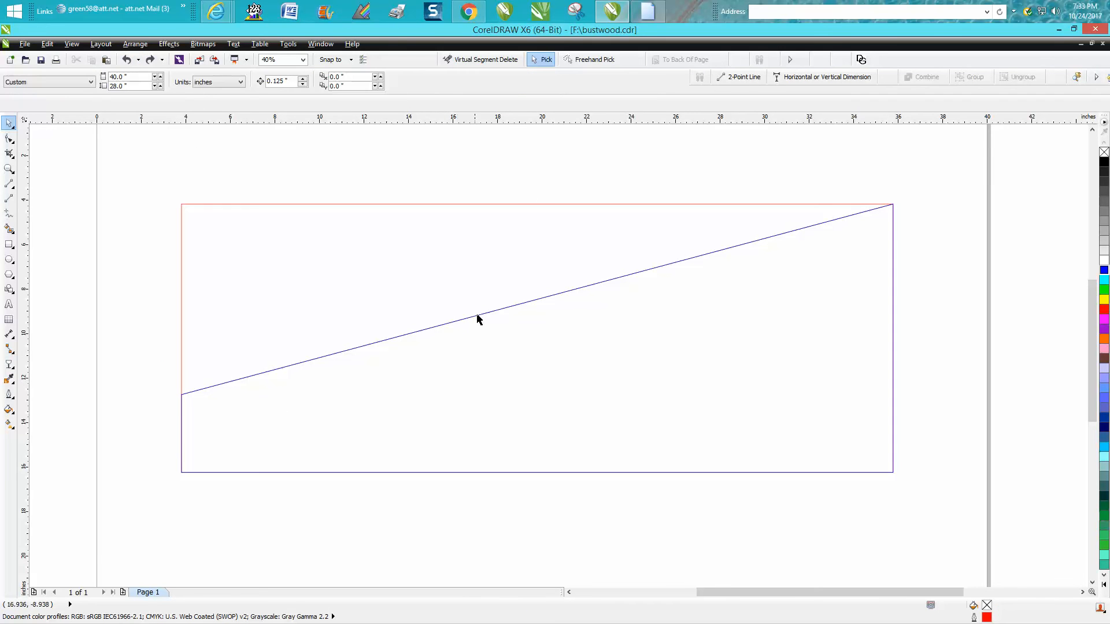
pyautogui.click(477, 319)
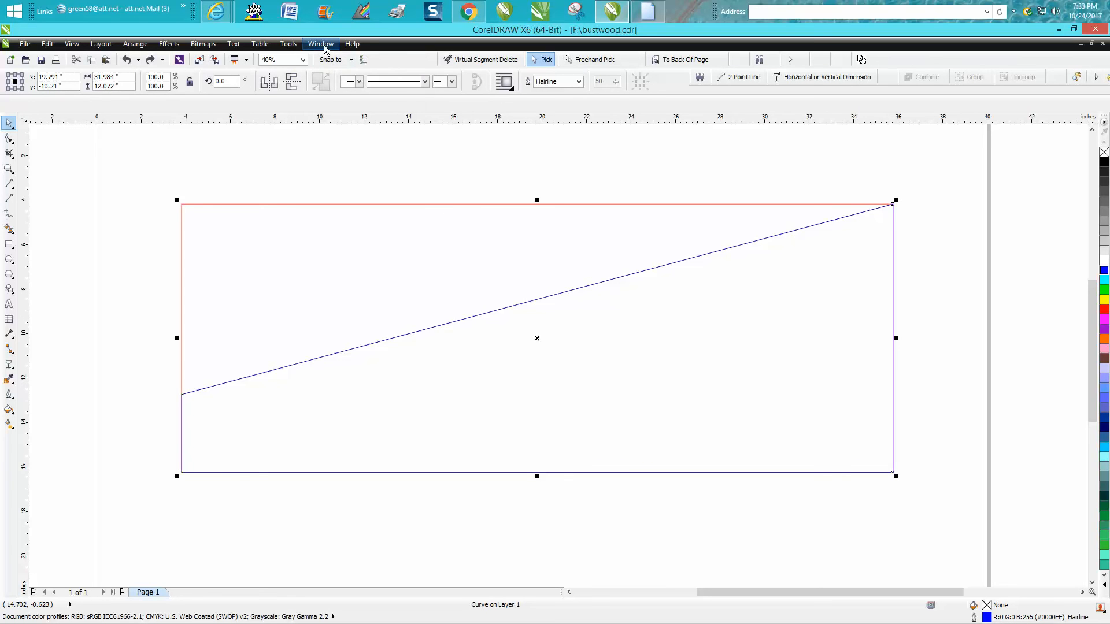
# - Fillet all four corners of the sloped shape with a 1.0" radius via the Fillet/Scallop/Chamfer docker
pyautogui.click(320, 43)
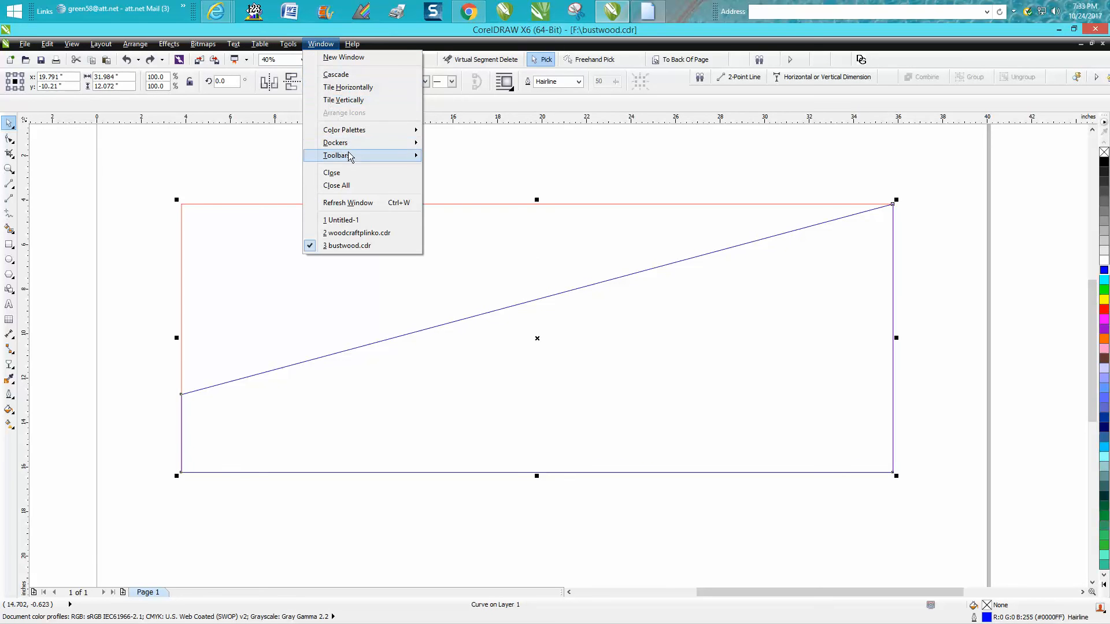
pyautogui.moveTo(340, 142)
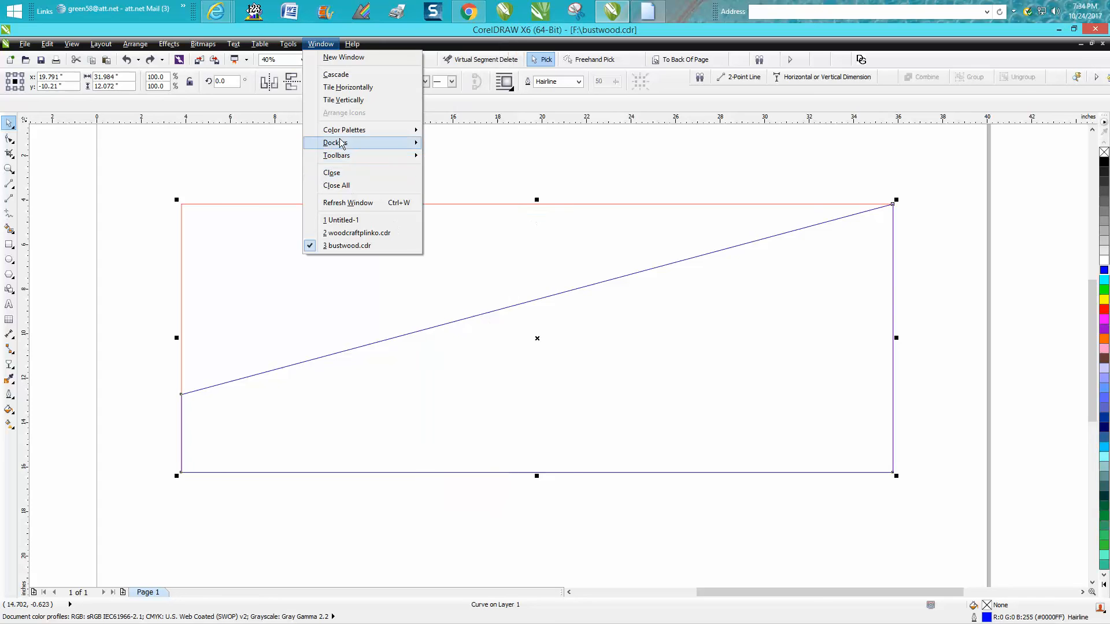
pyautogui.moveTo(334, 143)
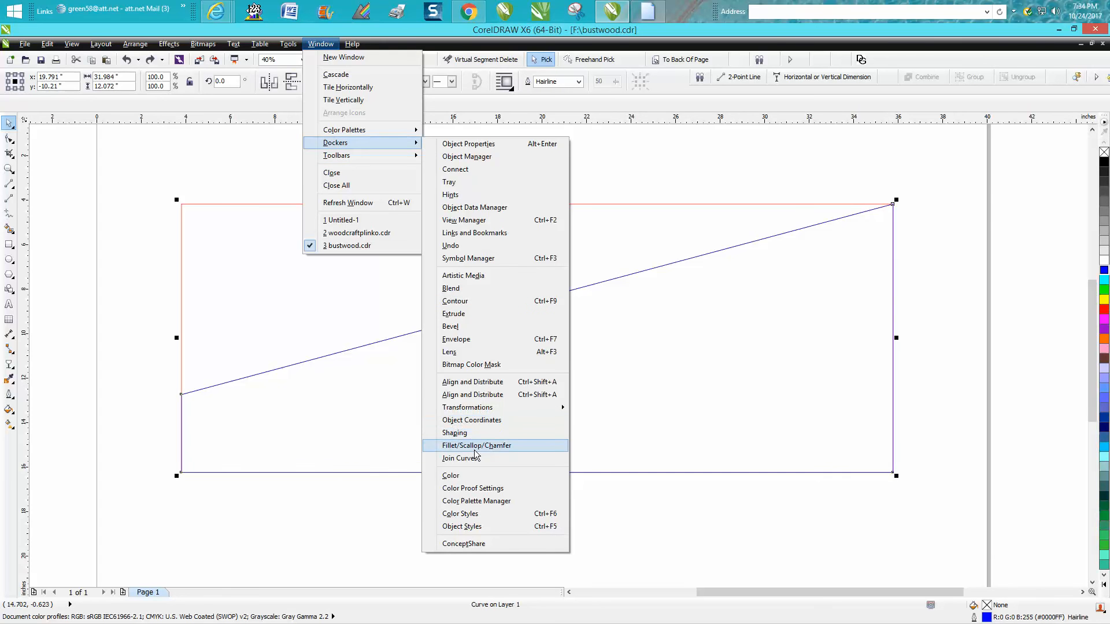
pyautogui.click(476, 445)
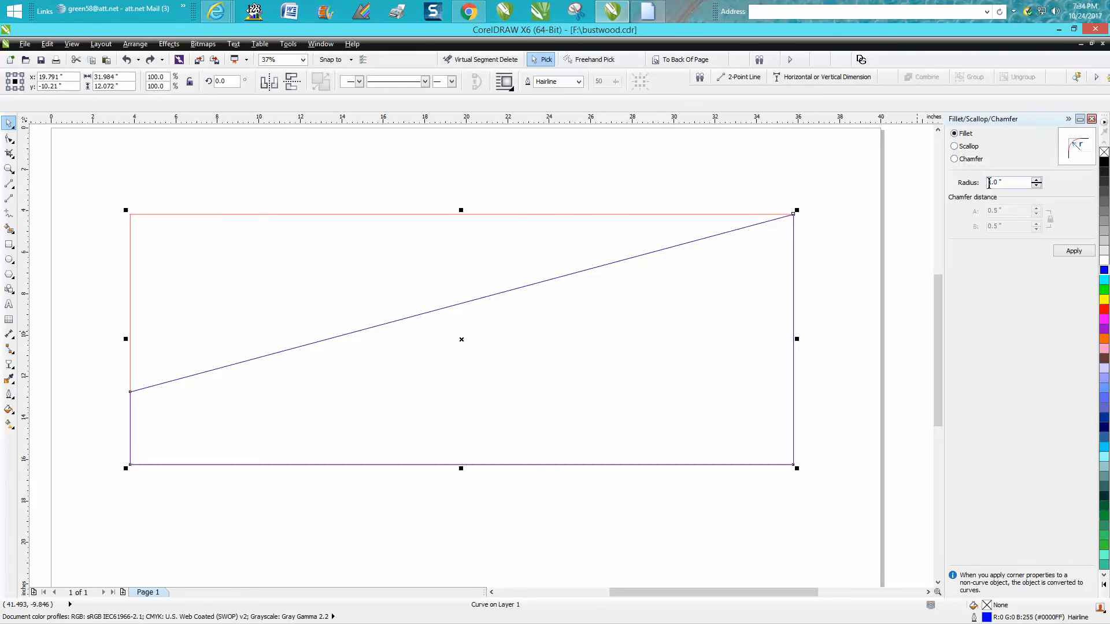
pyautogui.click(1072, 251)
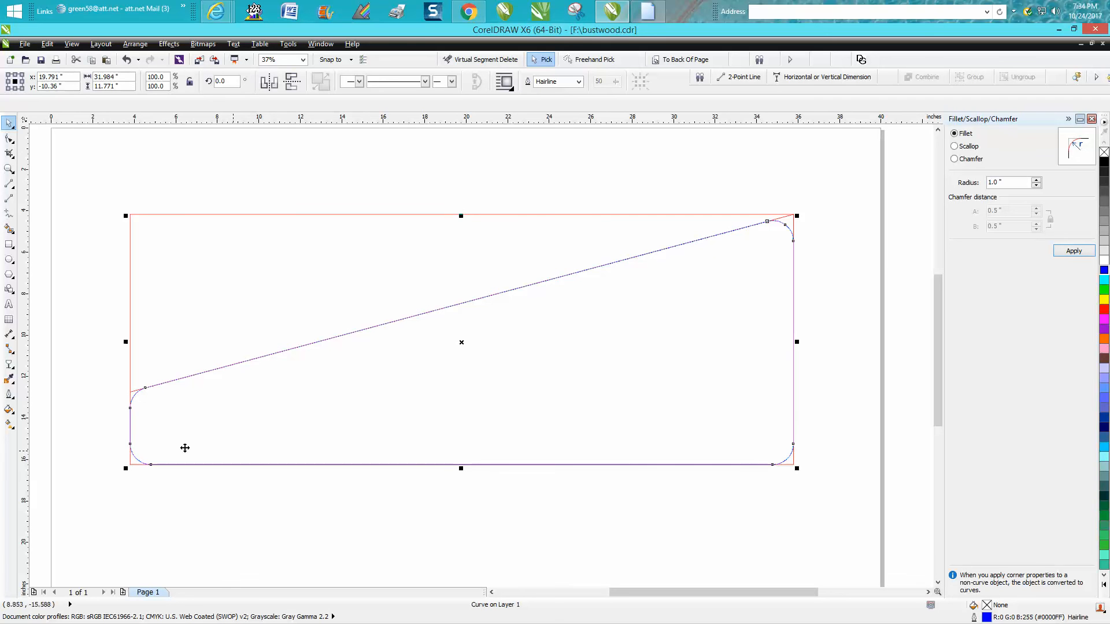
pyautogui.moveTo(249, 448)
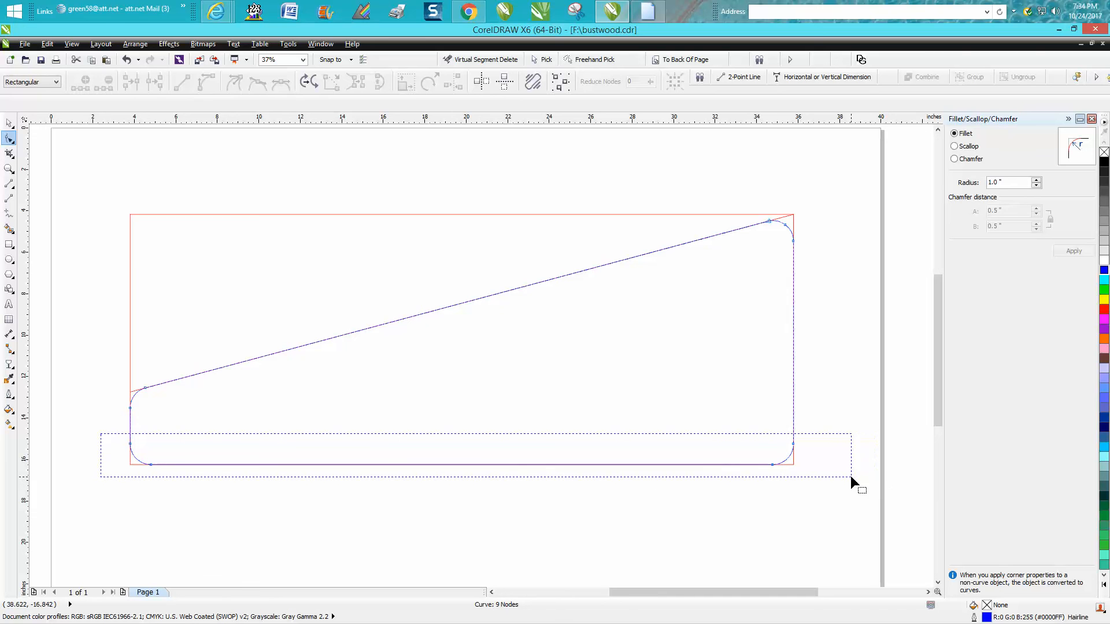
# - Convert the bottom corner curves to lines and drag their nodes into square corners
pyautogui.rightClick(793, 446)
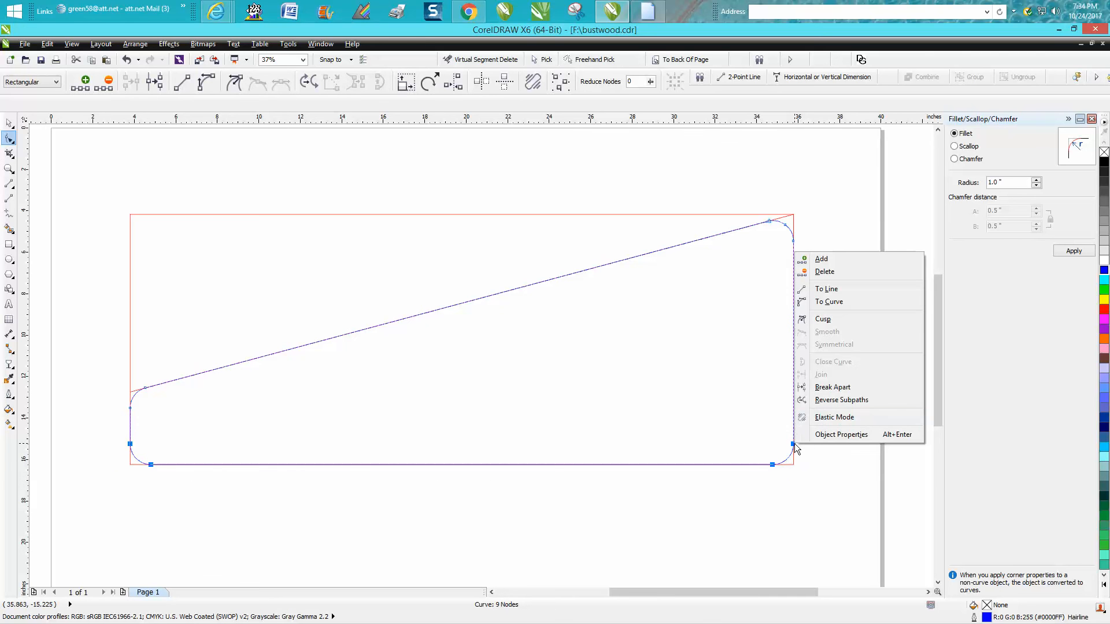
pyautogui.click(835, 297)
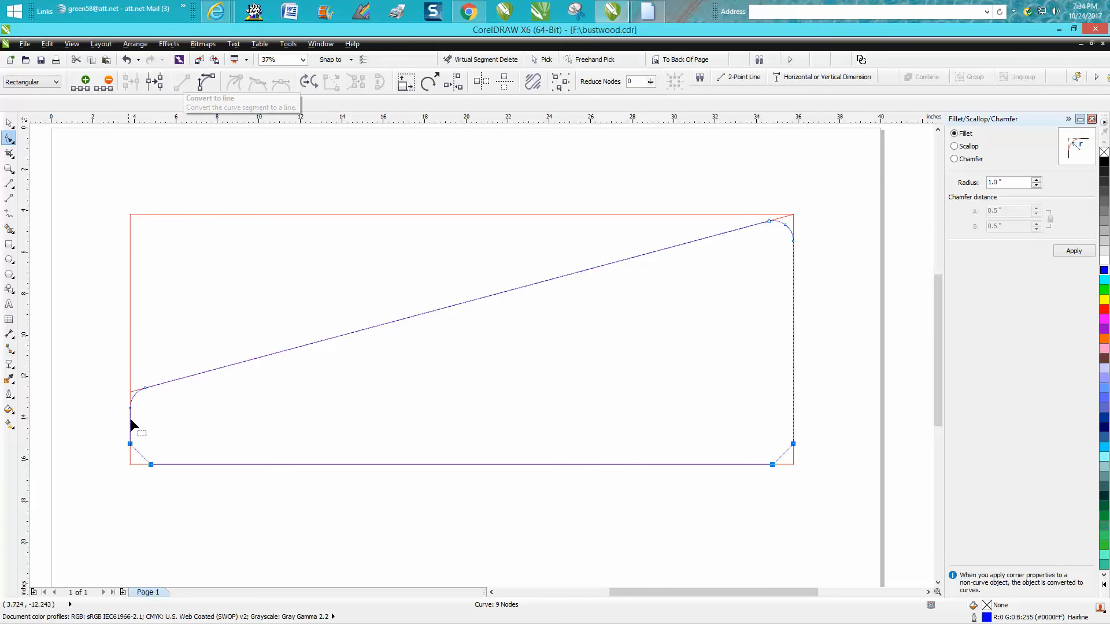
pyautogui.moveTo(156, 471)
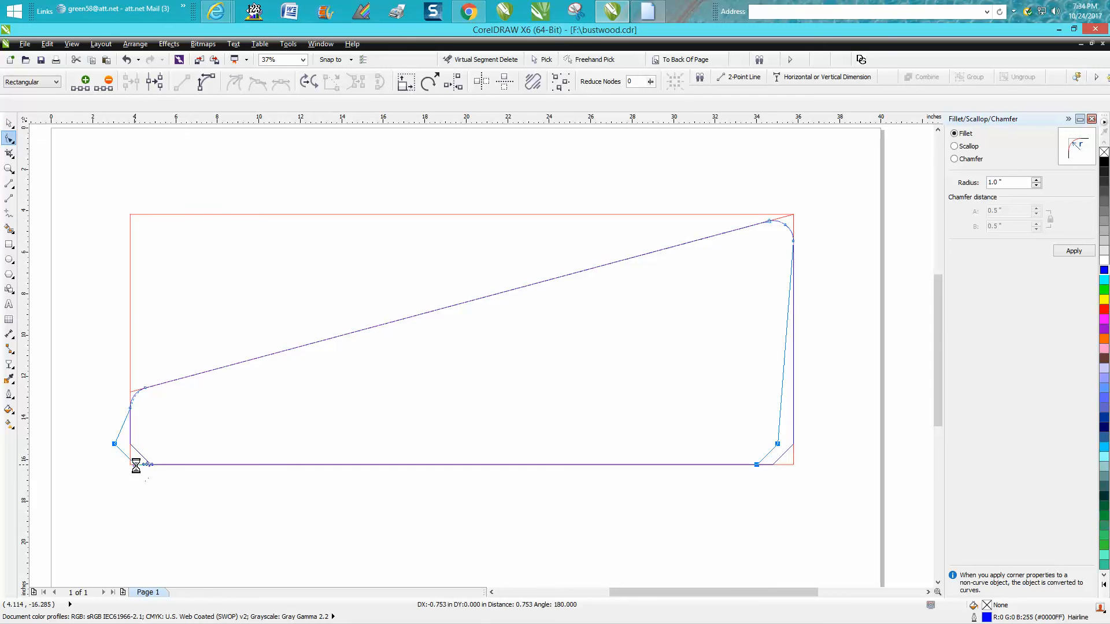
pyautogui.click(126, 59)
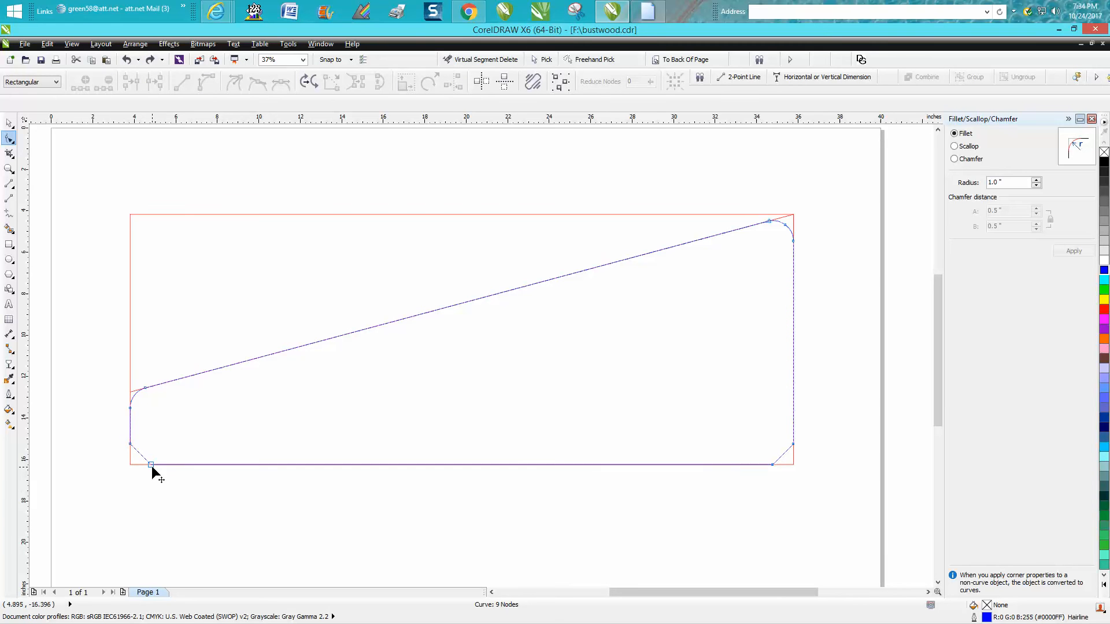
pyautogui.moveTo(152, 466); pyautogui.dragTo(130, 465)
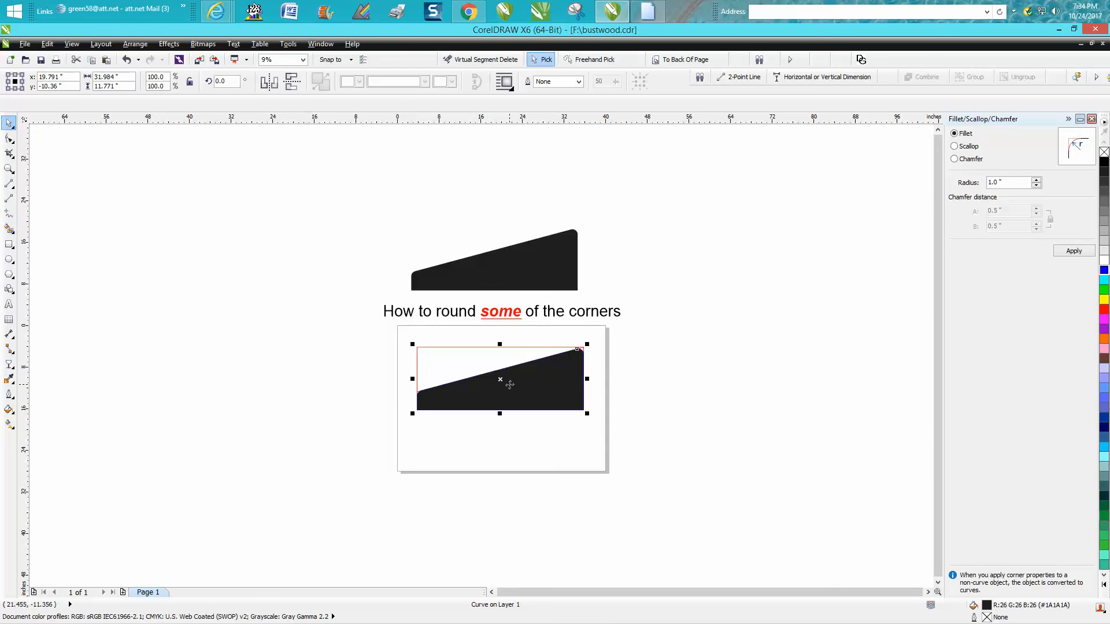
# - Drag the finished black sloped part up beneath the title
pyautogui.moveTo(499, 379); pyautogui.dragTo(492, 191)
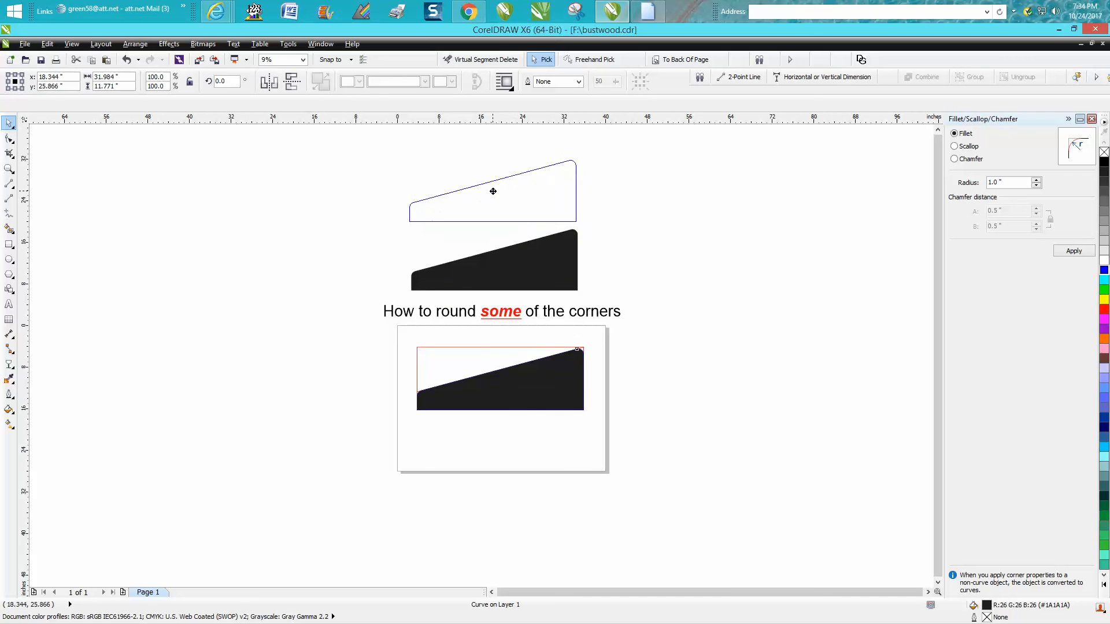